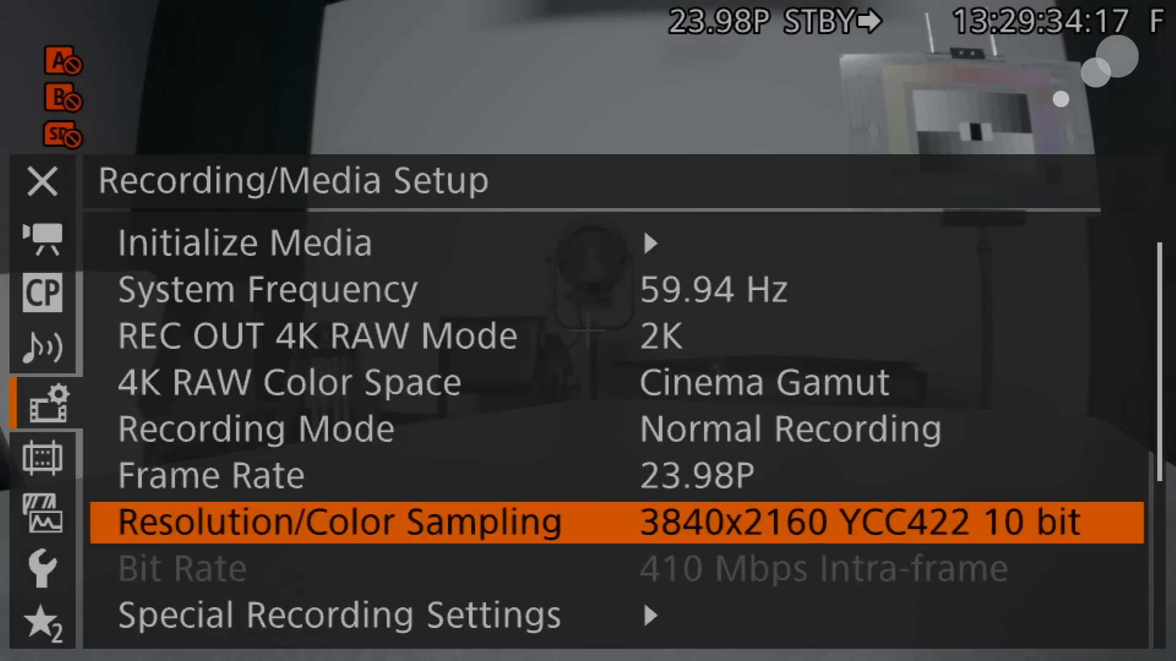
Choose 1920x1080 RGB444 12 bit under Resolution/Color Sampling and confirm with SET
click(339, 522)
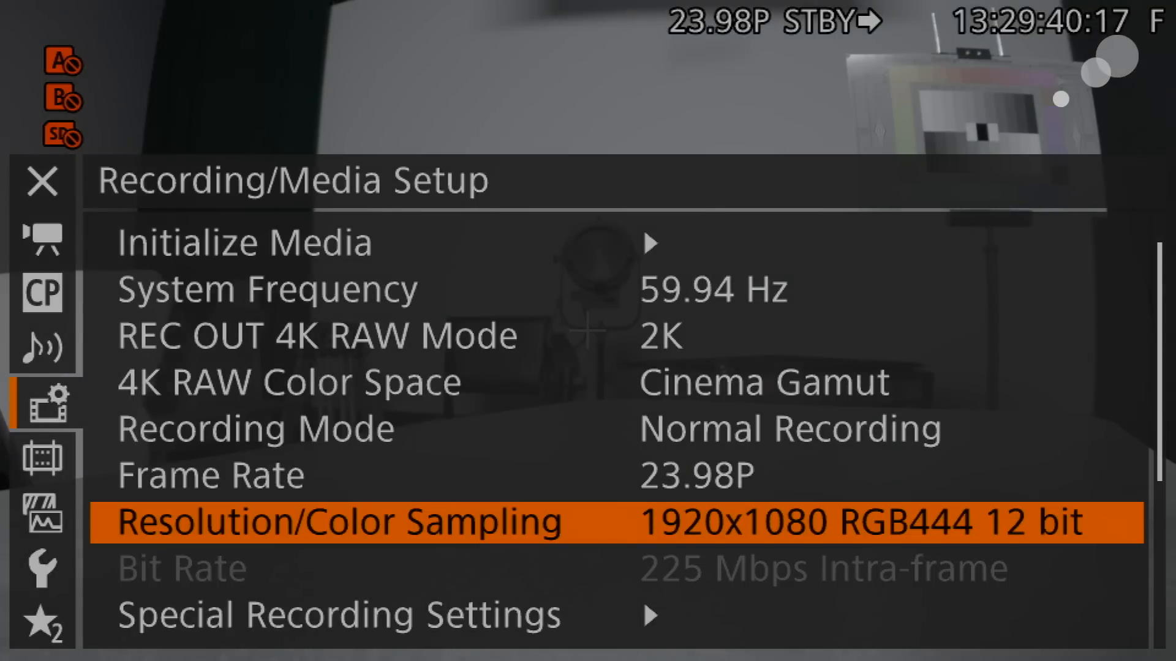
key(up)
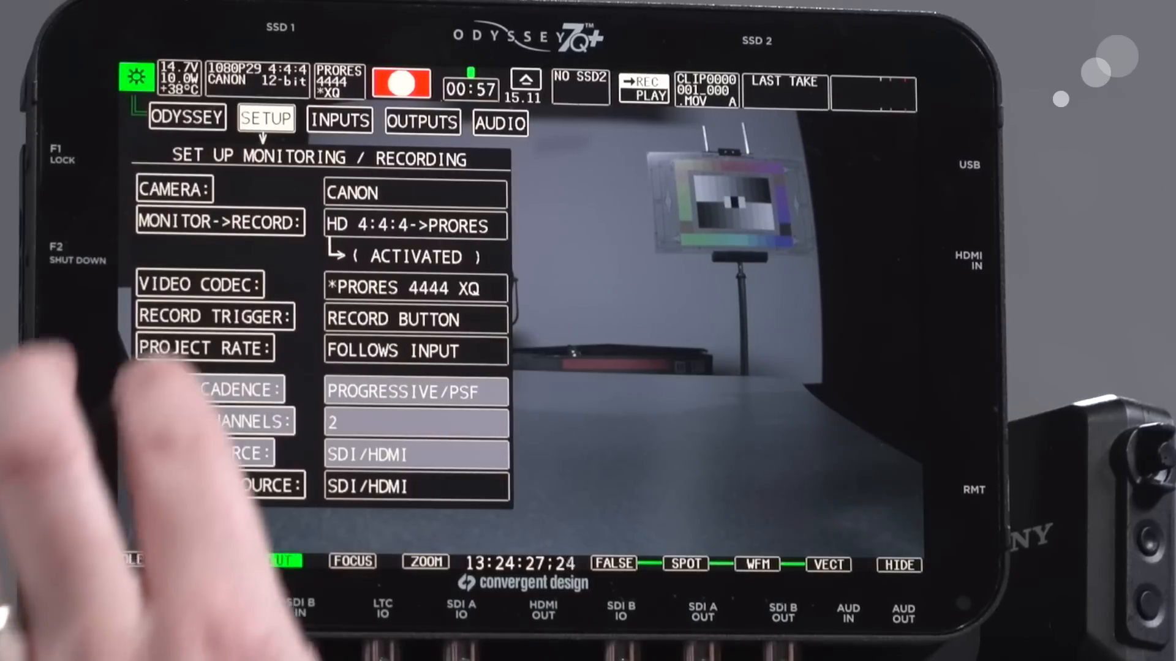
From the SETUP tab's VIDEO CODEC field, show the codec list and highlight PRORES 4444 XQ
click(414, 193)
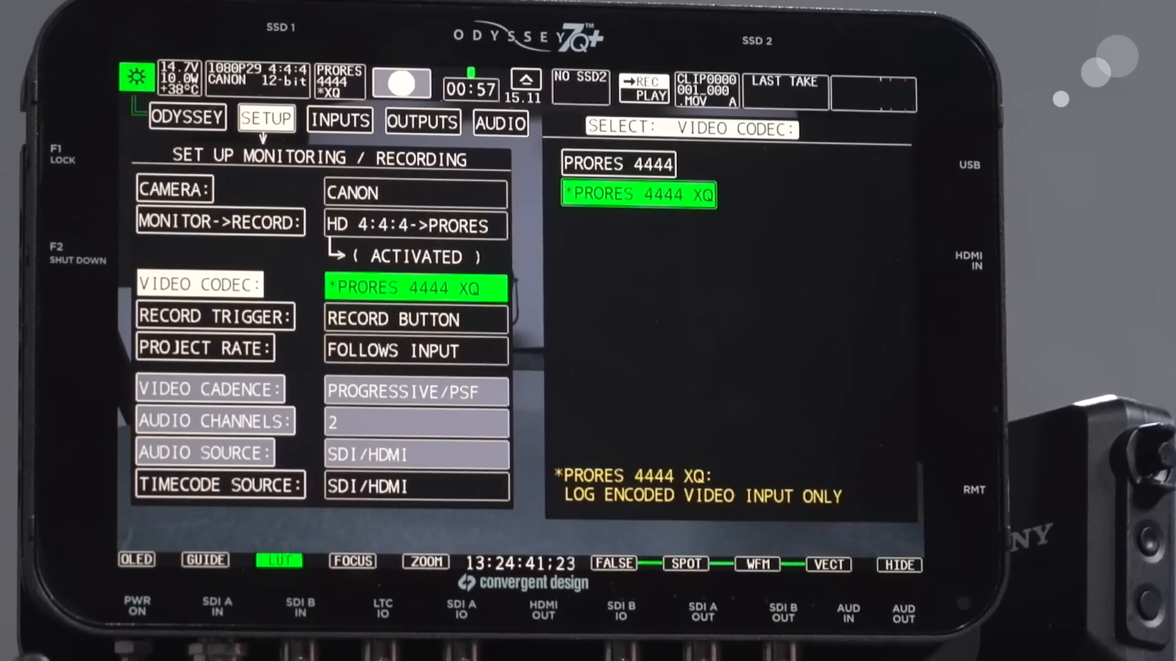
click(637, 195)
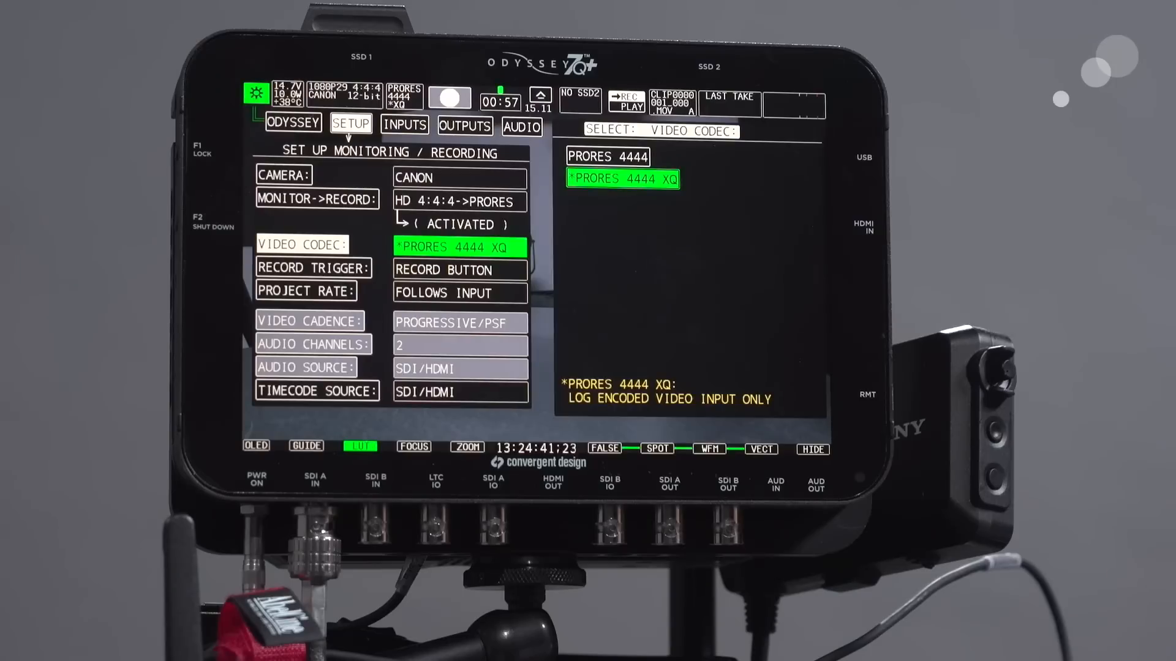
Commit PRORES 4444 XQ as the recording codec and get the SETTING SAVED confirmation
click(622, 178)
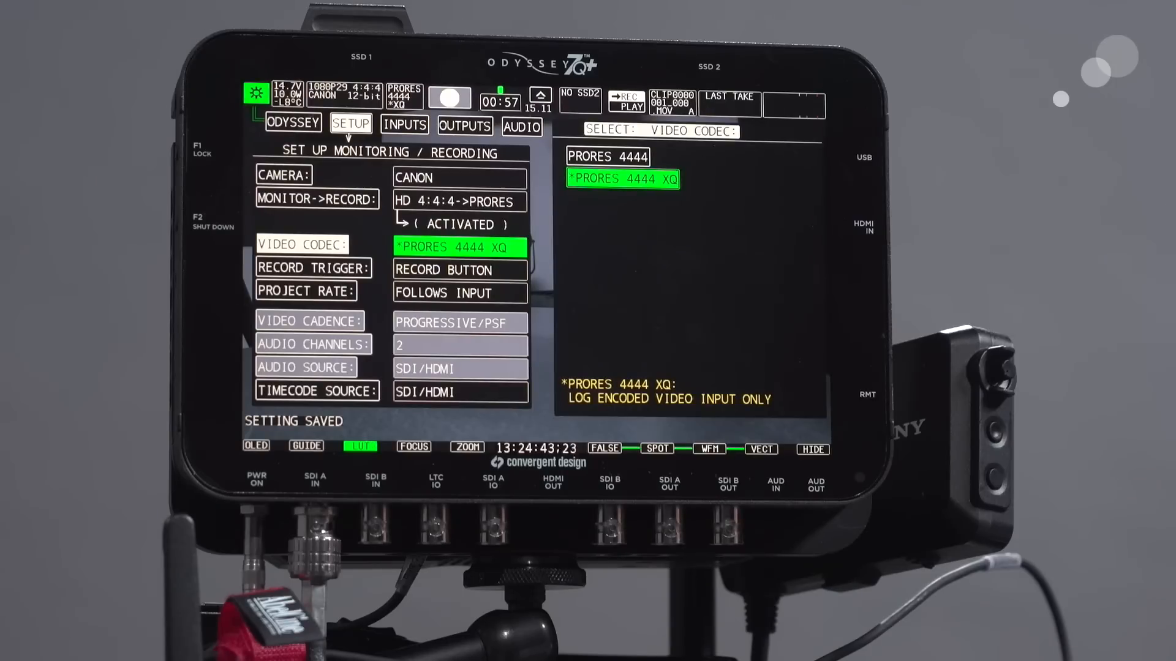